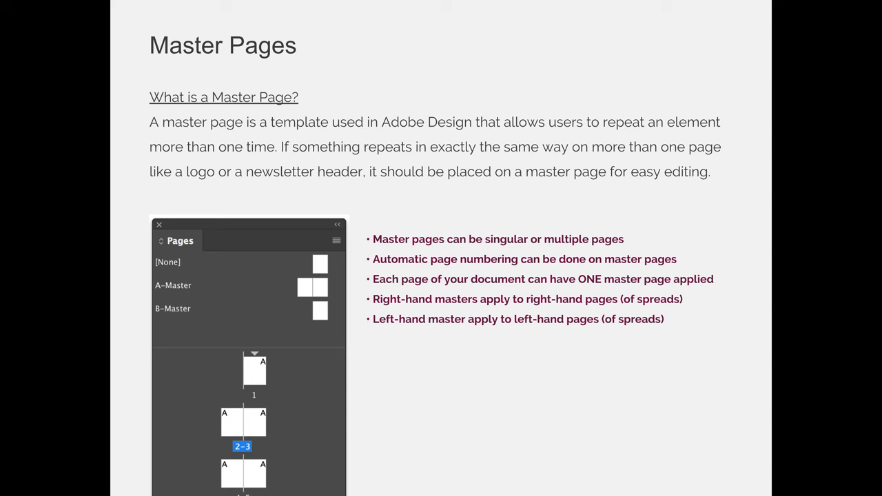
{"action": "mouse_move", "coordinate": [299, 312]}
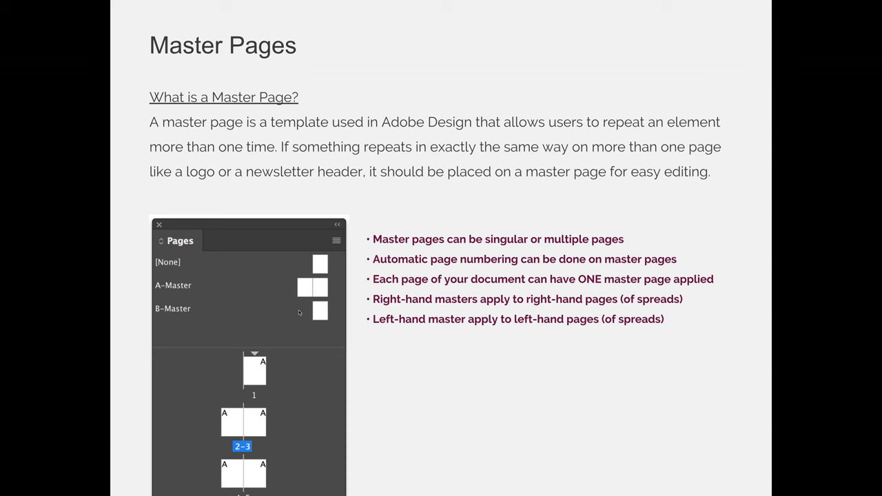
{"action": "mouse_move", "coordinate": [321, 291]}
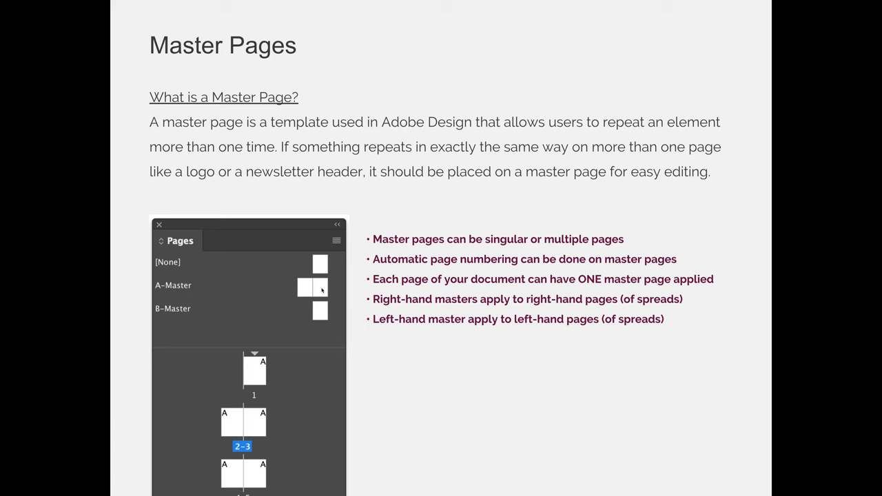
{"action": "mouse_move", "coordinate": [316, 320]}
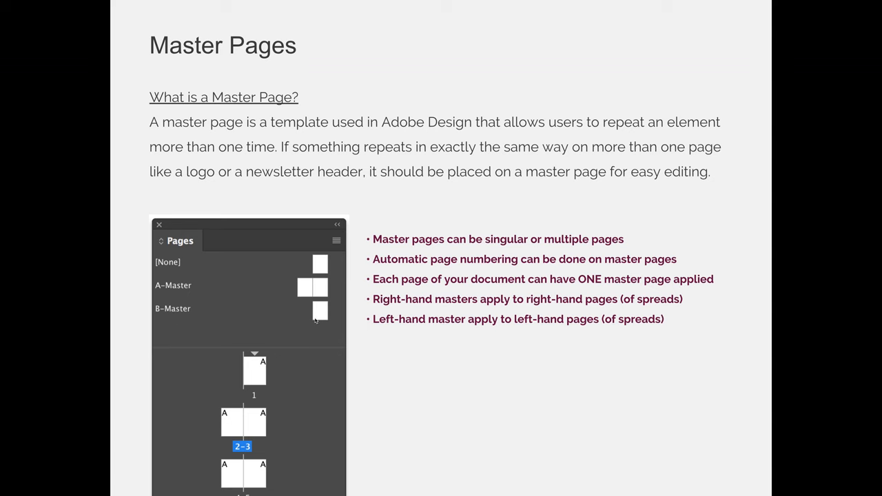
{"action": "mouse_move", "coordinate": [450, 354]}
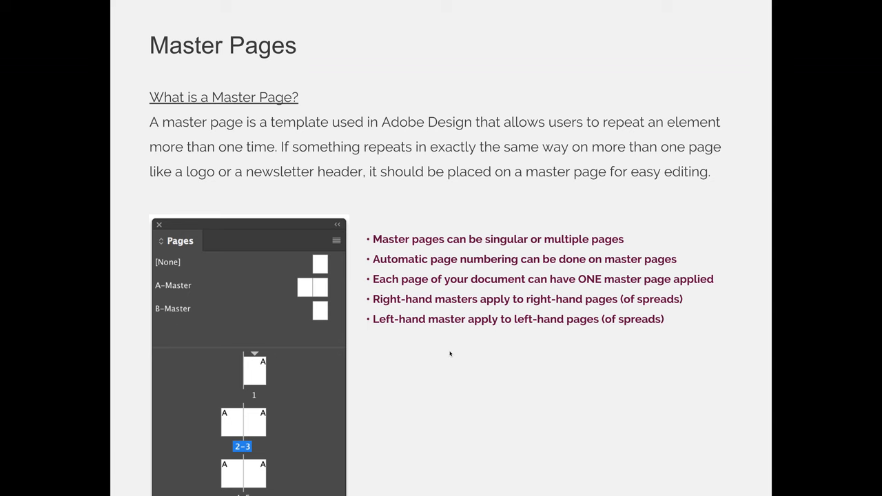
{"action": "mouse_move", "coordinate": [450, 354]}
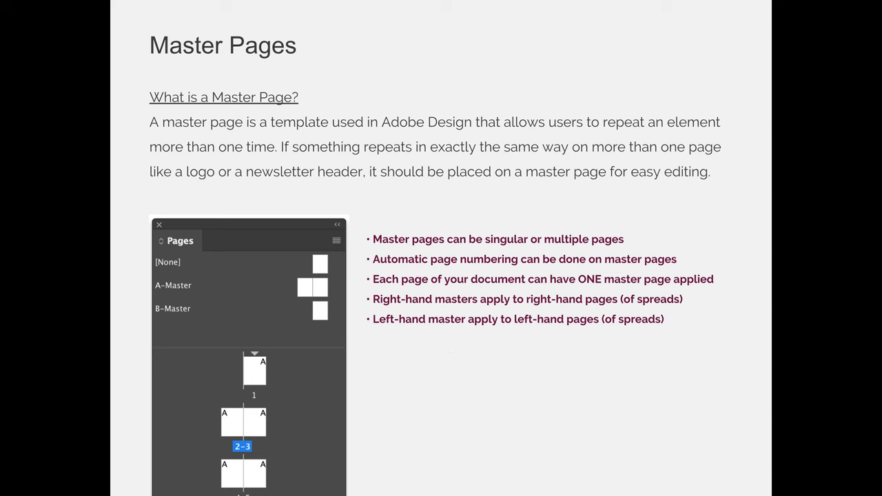
{"action": "mouse_move", "coordinate": [247, 329]}
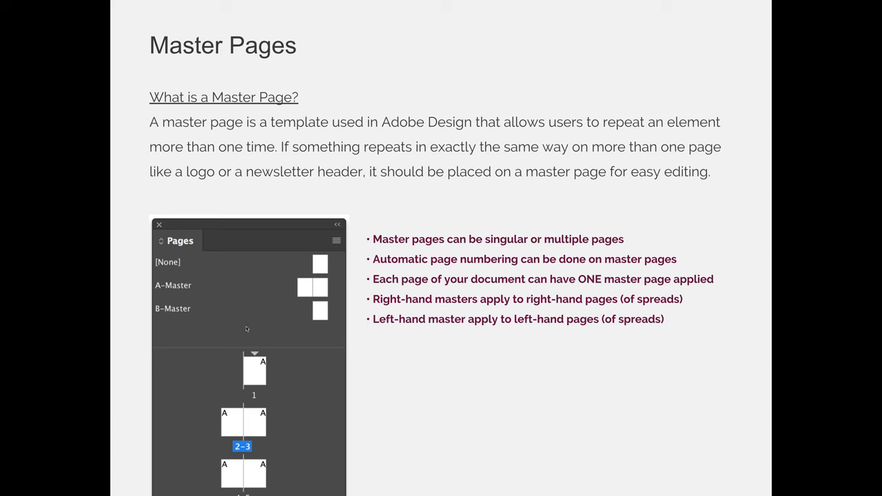
{"action": "mouse_move", "coordinate": [313, 328]}
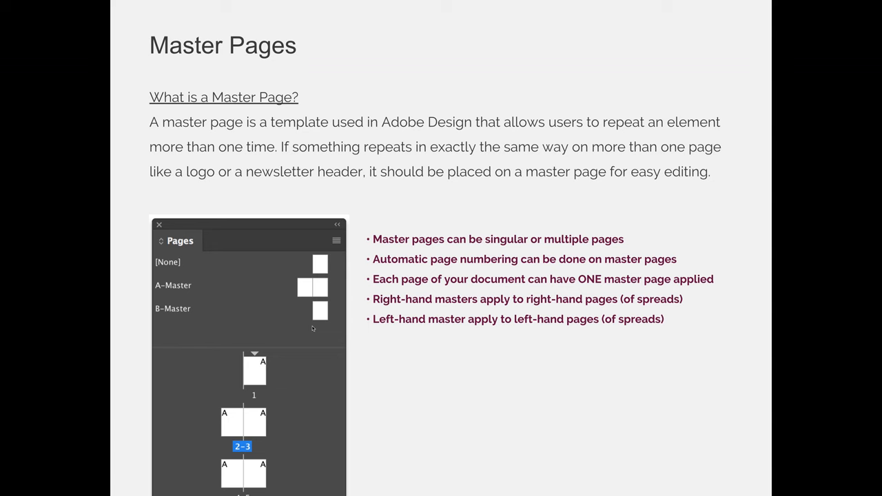
{"action": "mouse_move", "coordinate": [312, 329]}
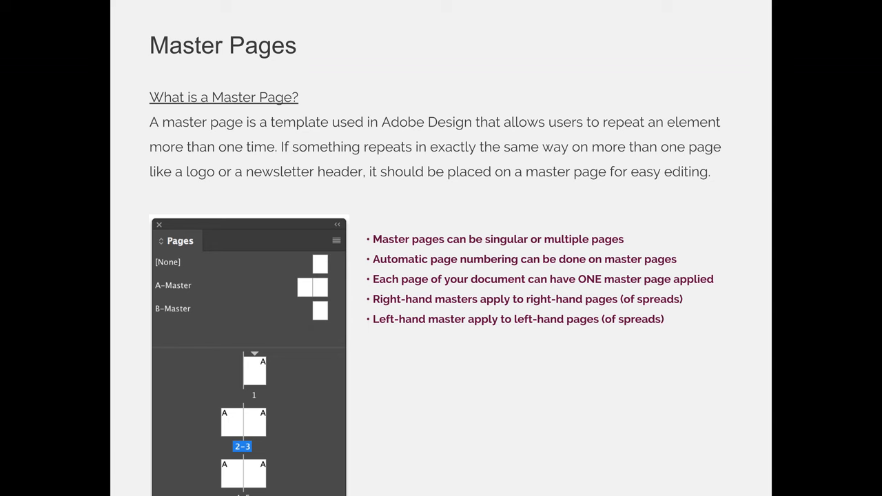